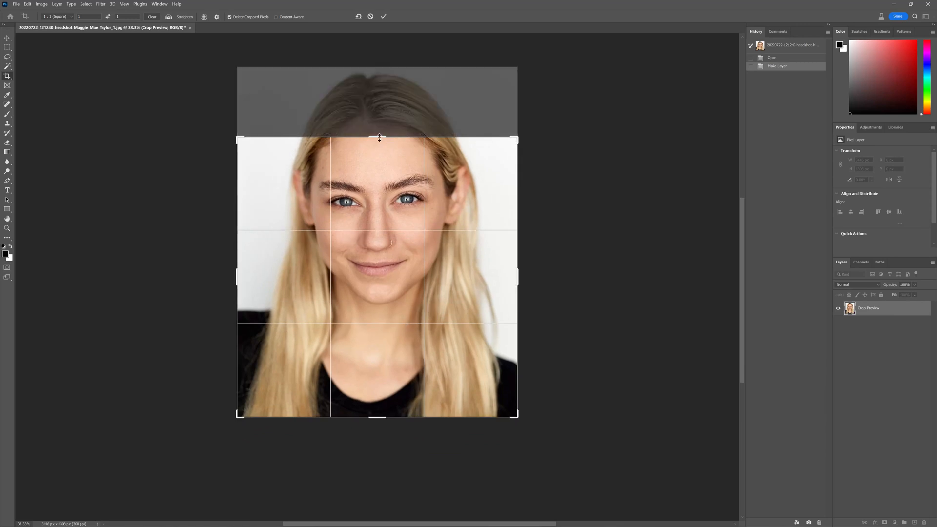
# Expand the blonde headshot's canvas to a square and generate a white backdrop with shoulders
pyautogui.moveTo(379, 138); pyautogui.dragTo(396, 110)
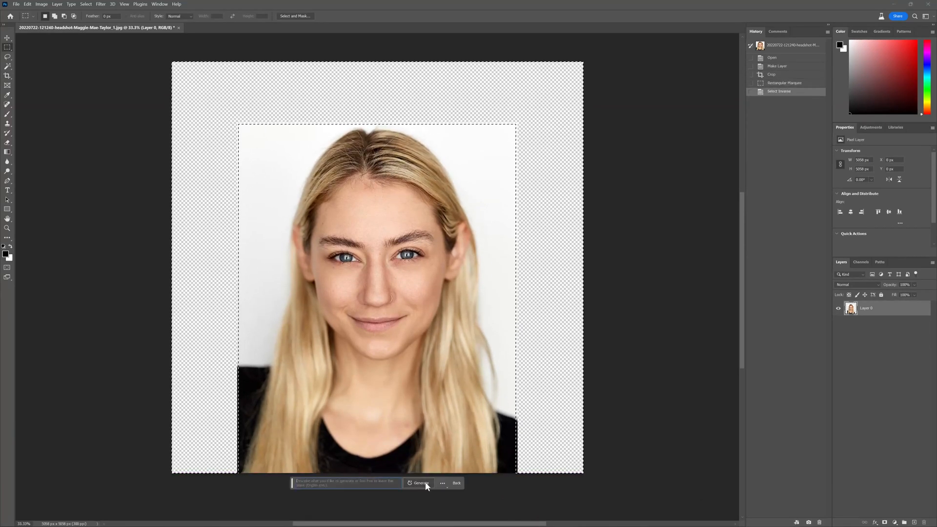
pyautogui.click(418, 482)
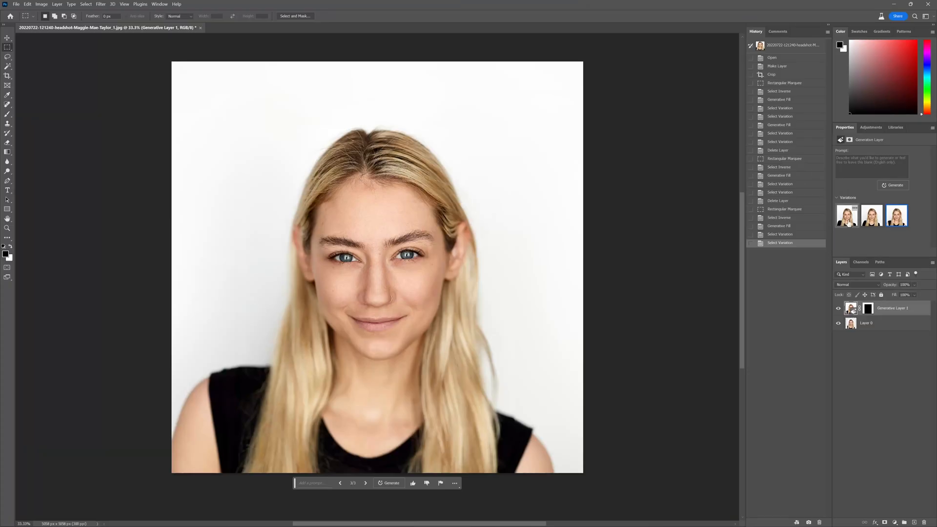
# Preview the variation thumbnails and pick a different generated backdrop for the headshot
pyautogui.click(872, 216)
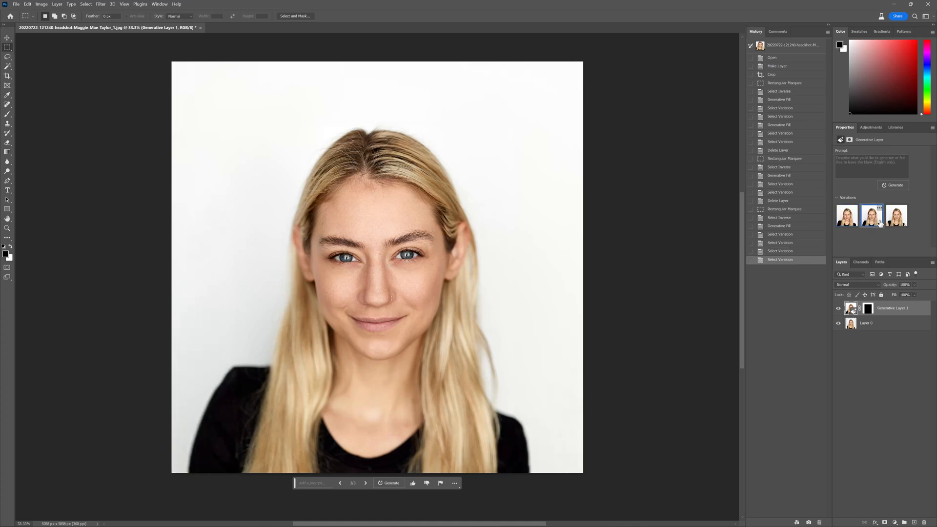
pyautogui.click(896, 215)
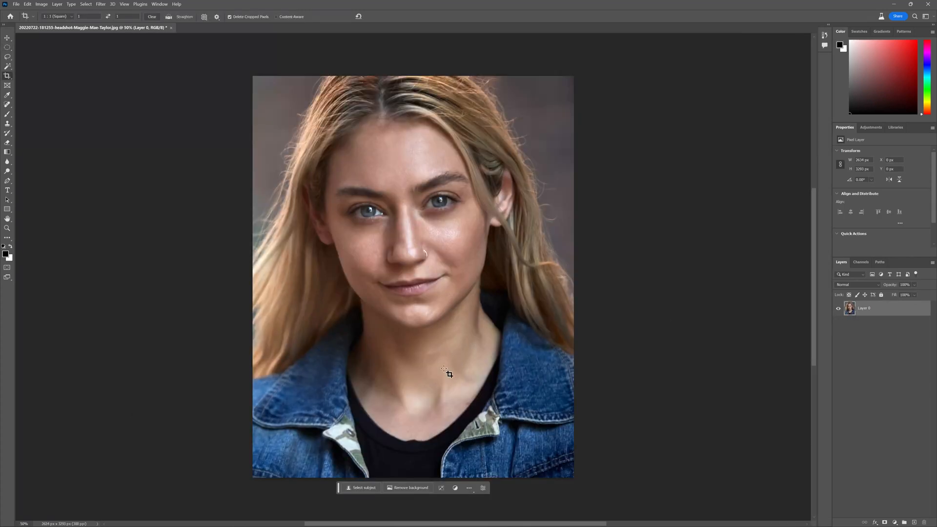
# Square the denim-jacket portrait, generate a blurred backdrop, and browse its variations
pyautogui.moveTo(450, 373); pyautogui.dragTo(447, 359)
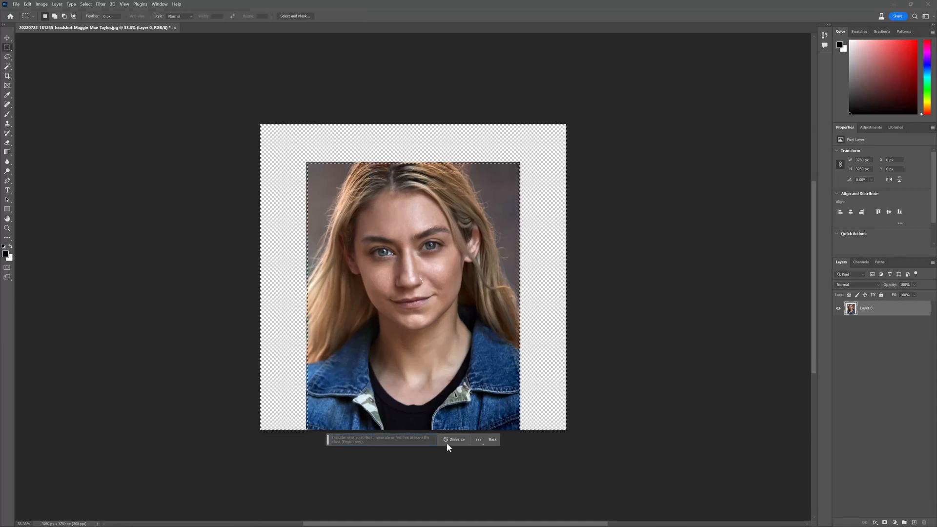
pyautogui.click(456, 439)
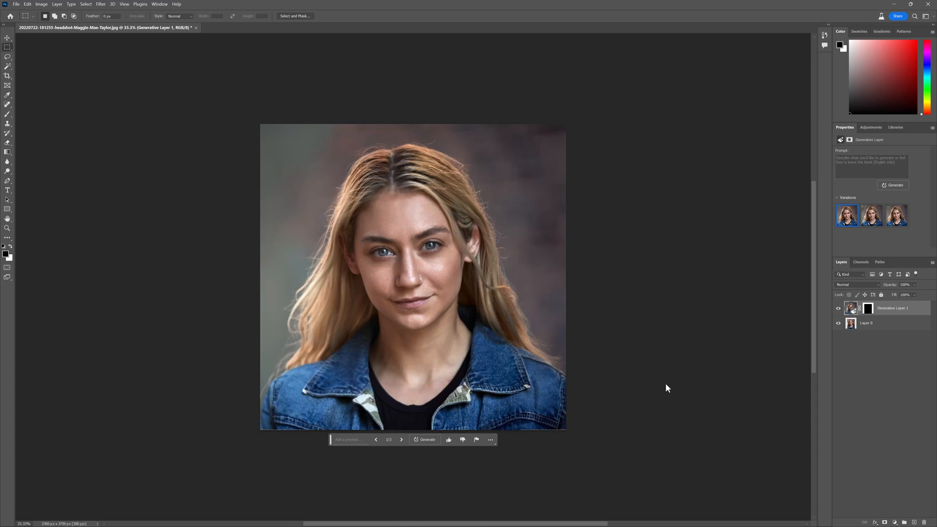
pyautogui.click(871, 216)
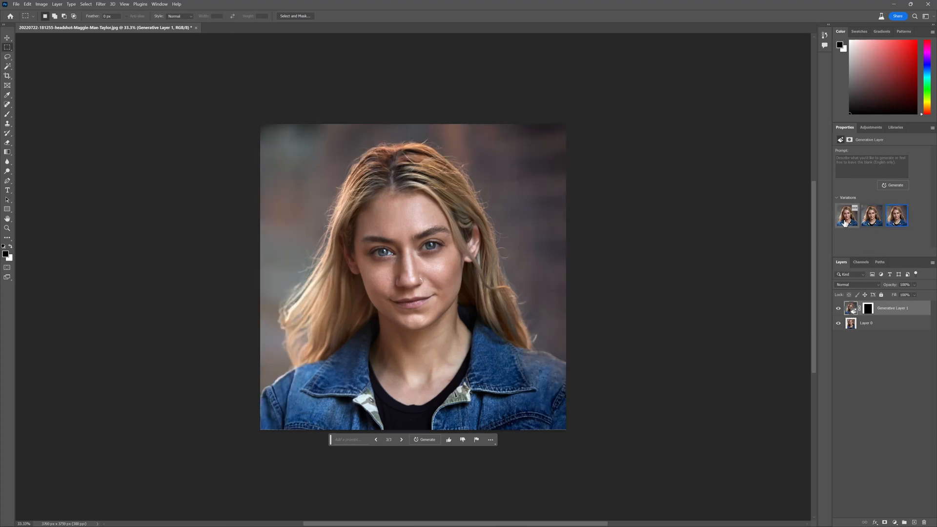
pyautogui.click(846, 215)
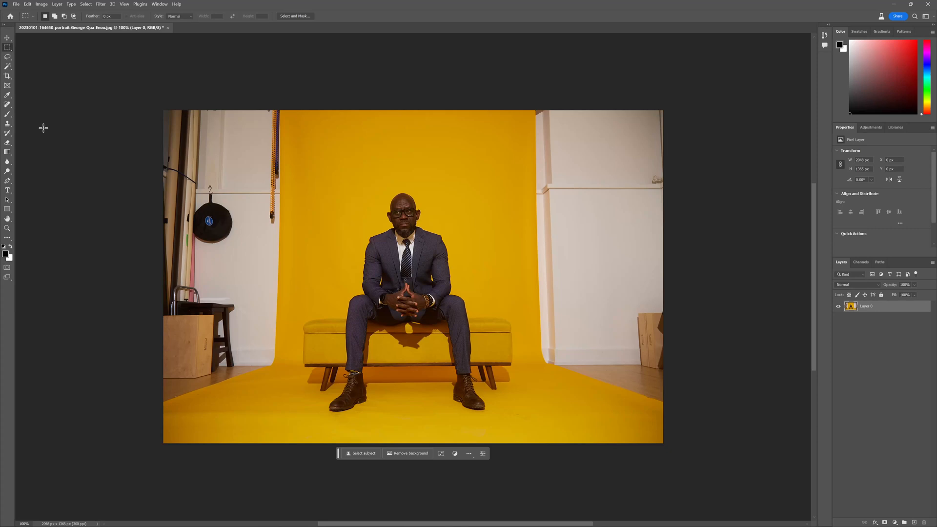
pyautogui.moveTo(107, 60)
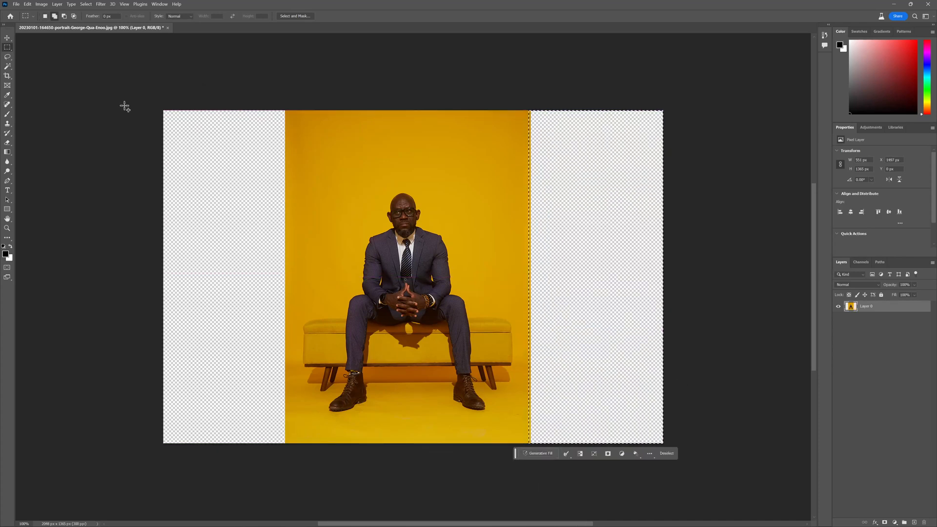
# Run Generative Fill on the cleared side areas of the yellow-studio portrait
pyautogui.click(536, 453)
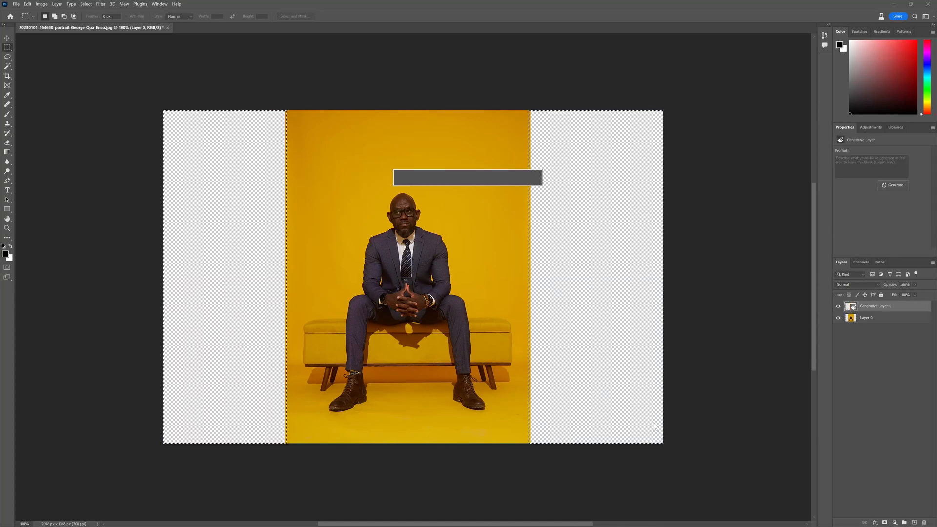
pyautogui.click(893, 185)
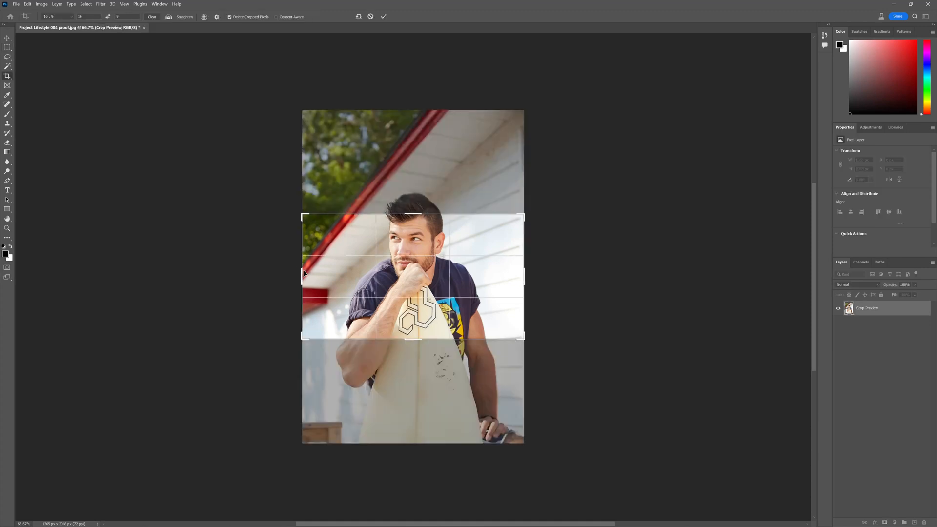
# Widen the surfer photo's canvas horizontally into a landscape frame with empty sides
pyautogui.moveTo(304, 274); pyautogui.dragTo(136, 268)
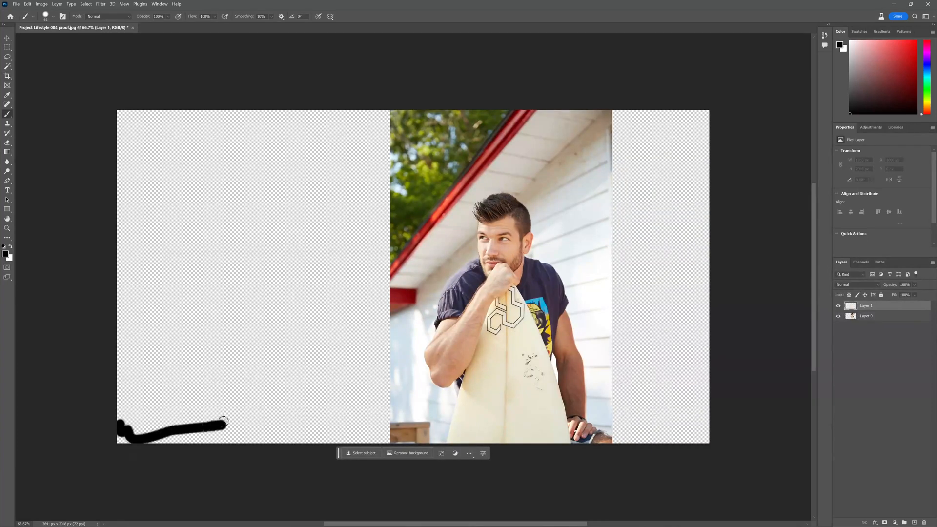
# Sketch a black ground line and rough shapes in the empty left area
pyautogui.moveTo(224, 421); pyautogui.dragTo(352, 421)
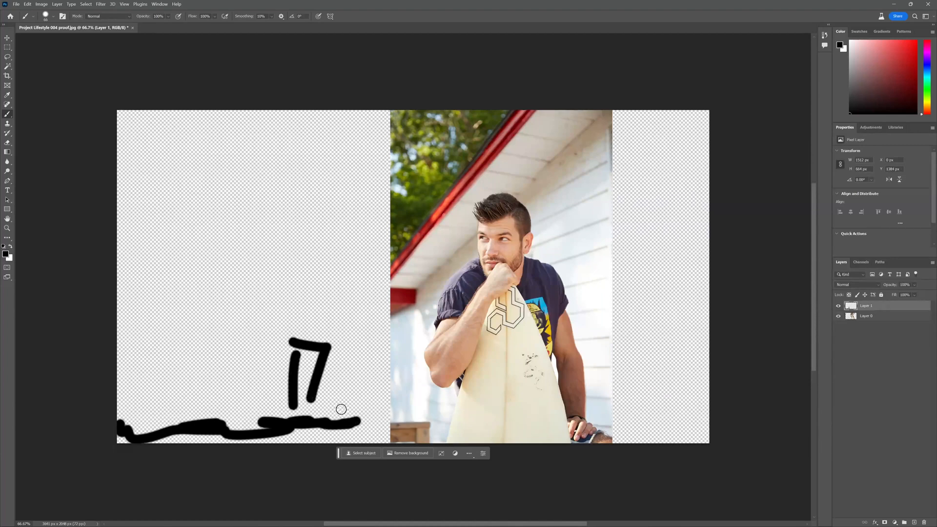
pyautogui.moveTo(332, 418); pyautogui.dragTo(365, 421)
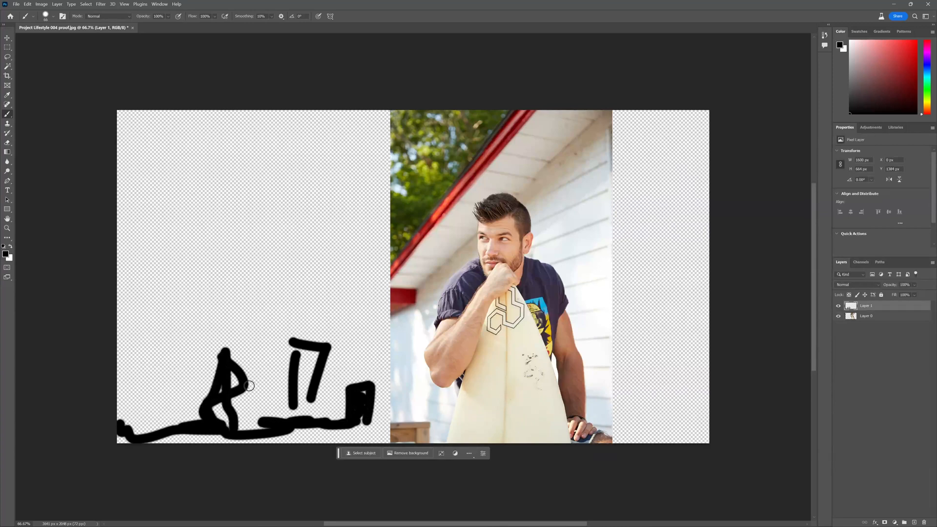
pyautogui.moveTo(233, 132); pyautogui.dragTo(240, 406)
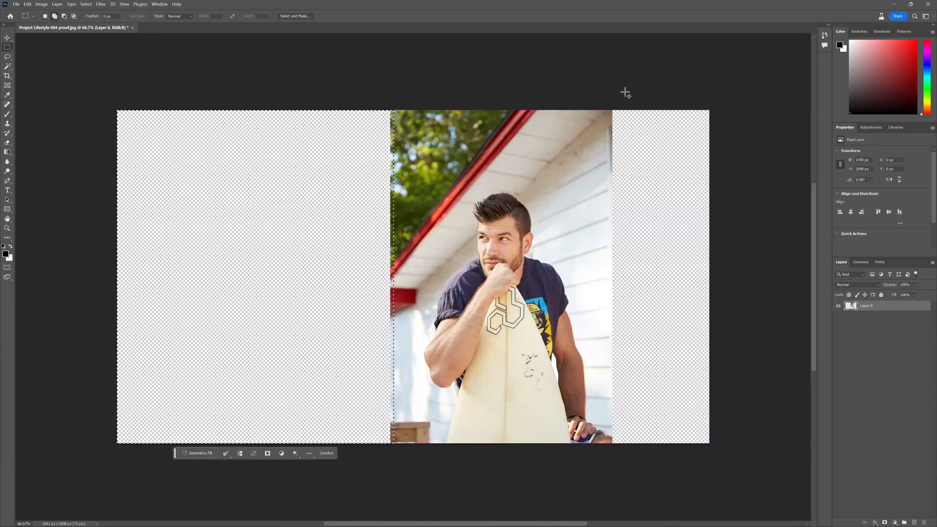
# Generate trees and house siding in the empty sides, then try other variations
pyautogui.click(196, 452)
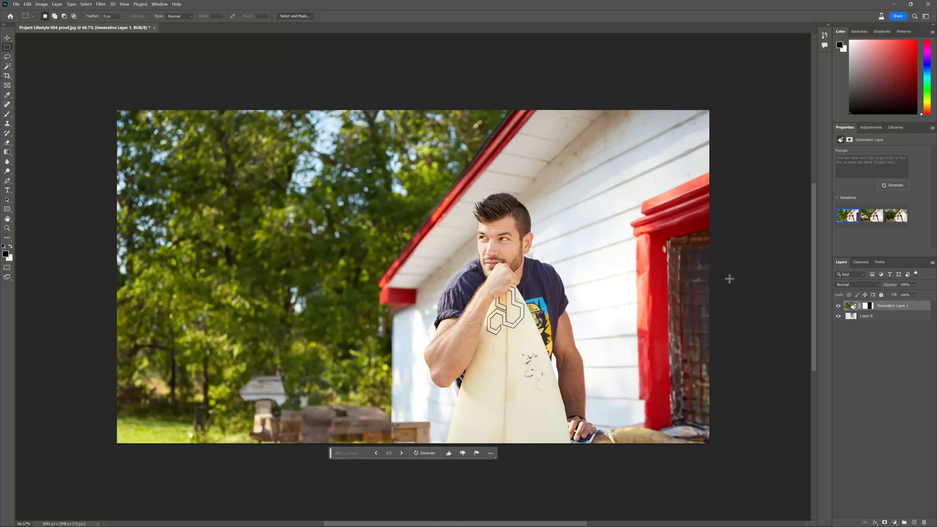
pyautogui.click(870, 215)
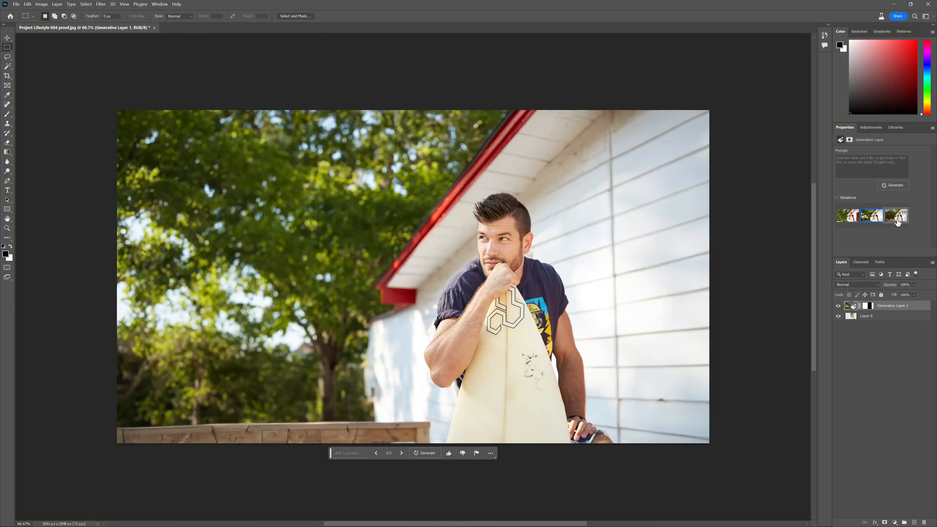
pyautogui.click(896, 215)
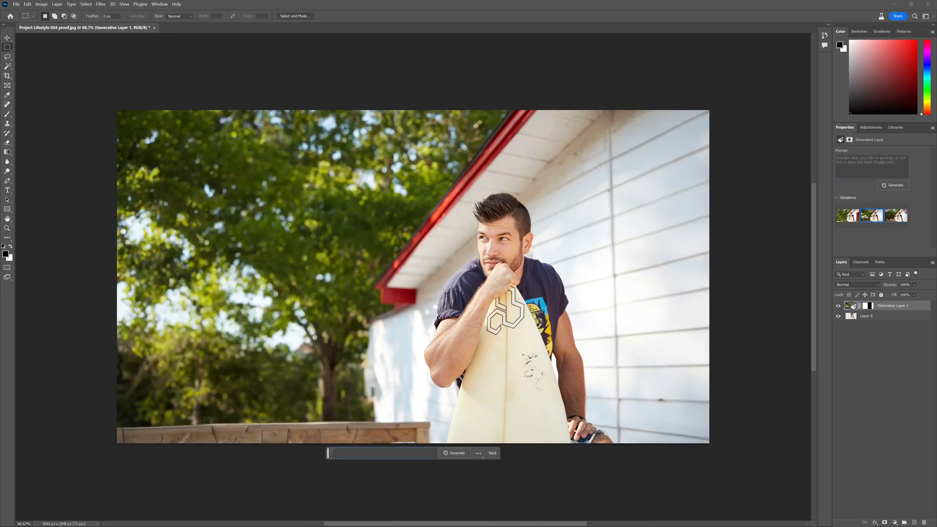
# Generate a 'beach' fill, browse its variations, and generate a beach backdrop on the left half
pyautogui.write('beach')
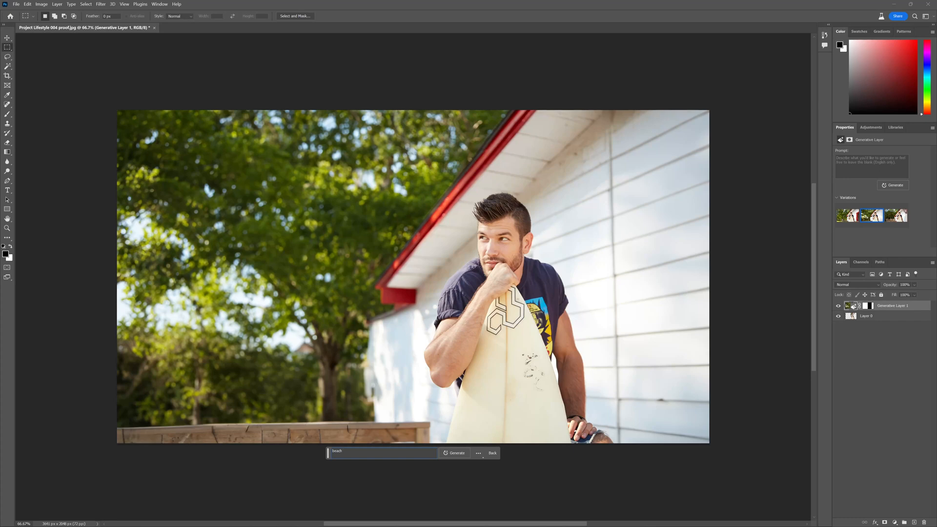
pyautogui.click(454, 452)
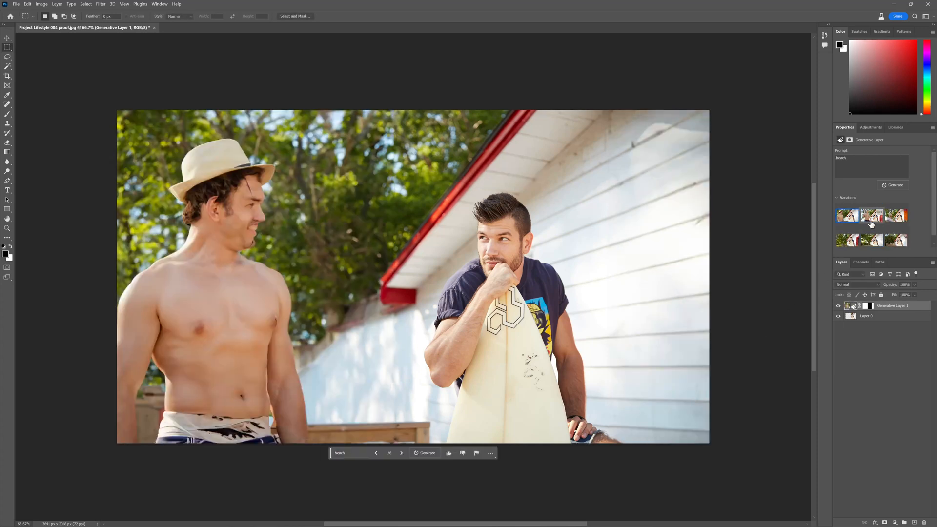
pyautogui.click(895, 217)
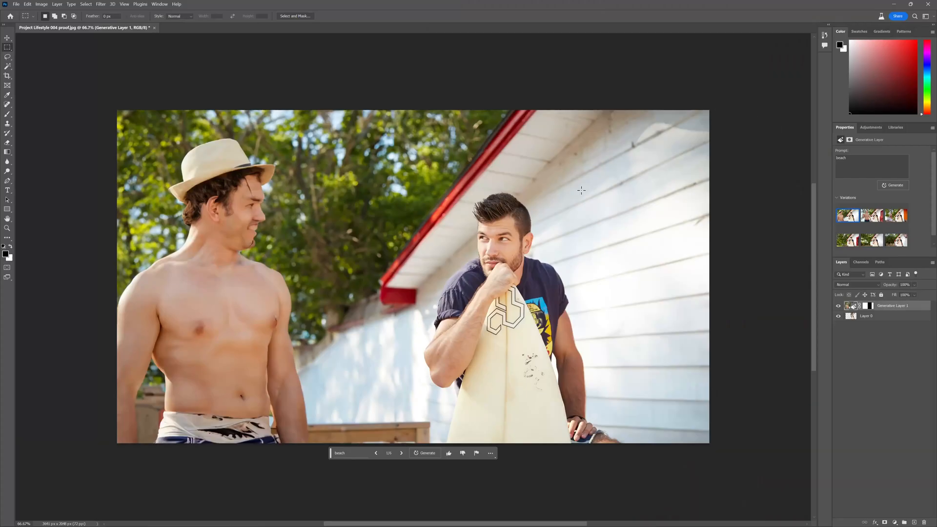
pyautogui.moveTo(466, 348)
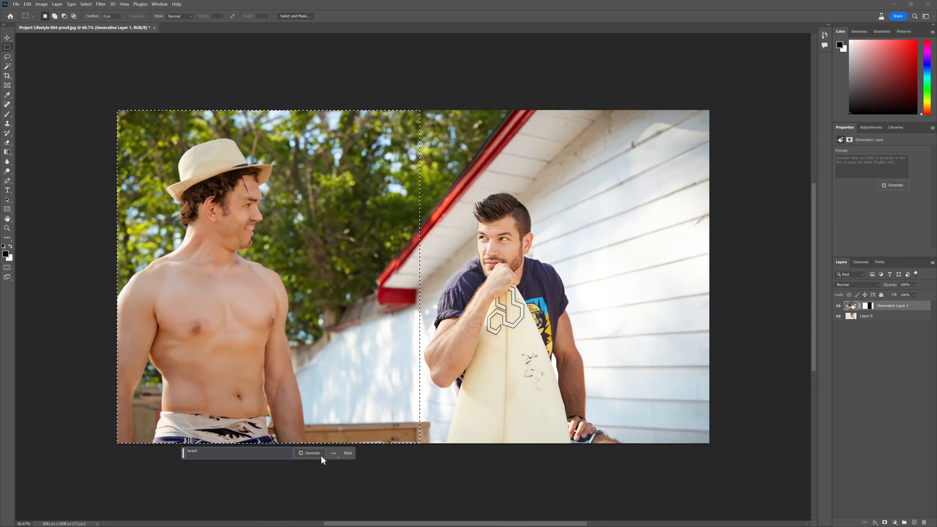
pyautogui.click(312, 453)
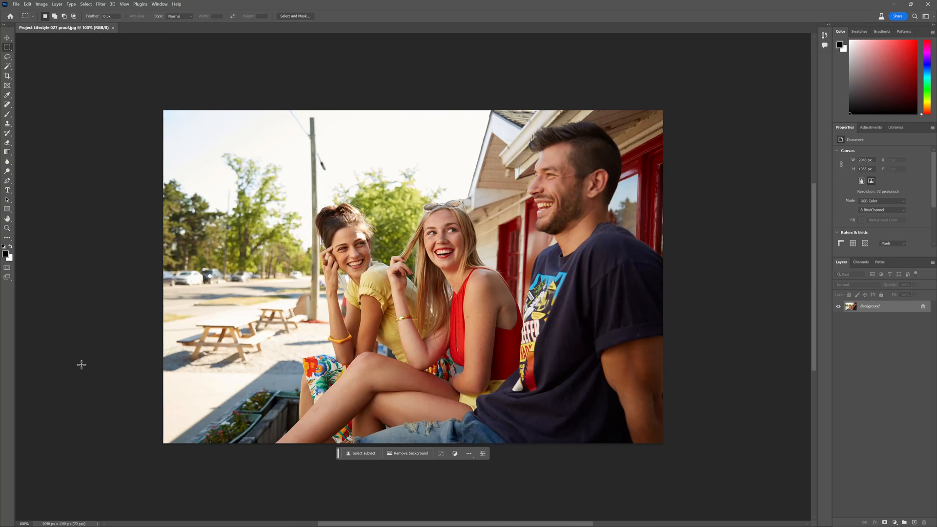
pyautogui.moveTo(164, 358)
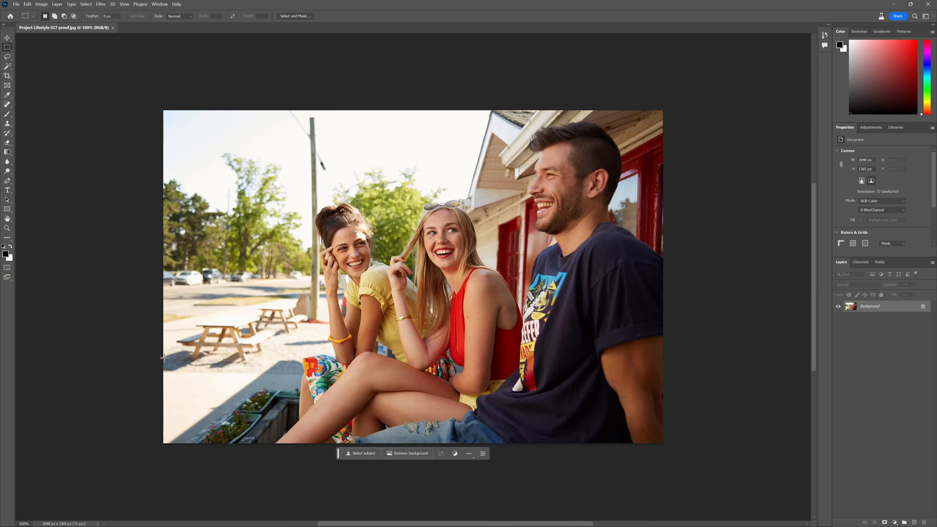
pyautogui.moveTo(160, 363)
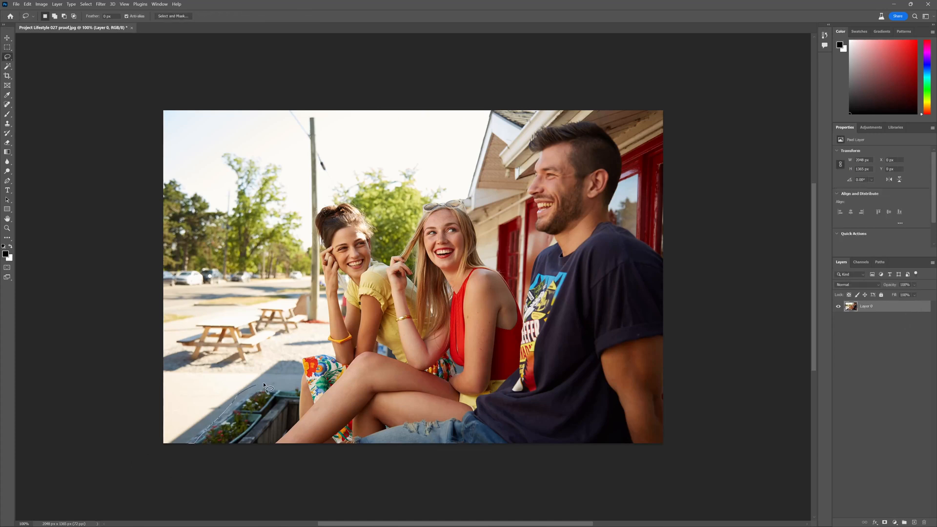
# Lasso the street left of the women, generate a beach scene, and compare three variations
pyautogui.moveTo(269, 389); pyautogui.dragTo(324, 252)
pyautogui.write('beach')
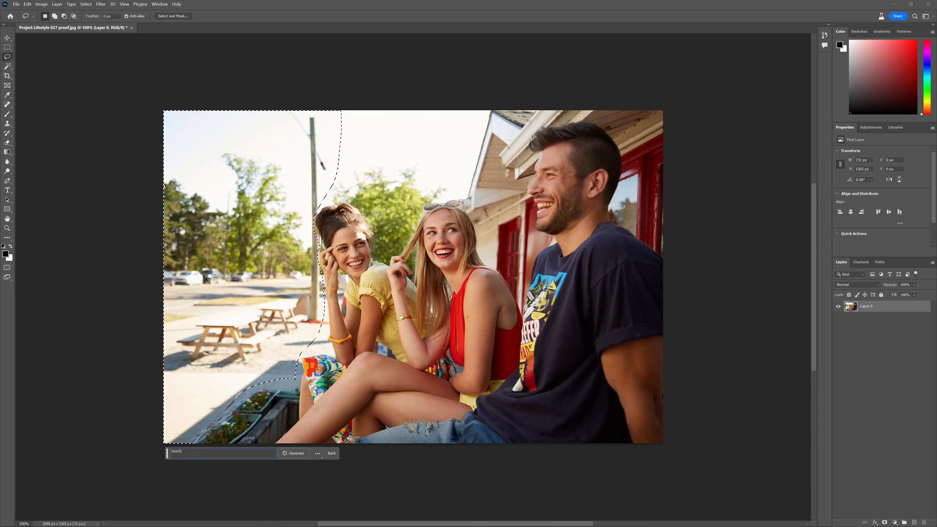
pyautogui.click(294, 453)
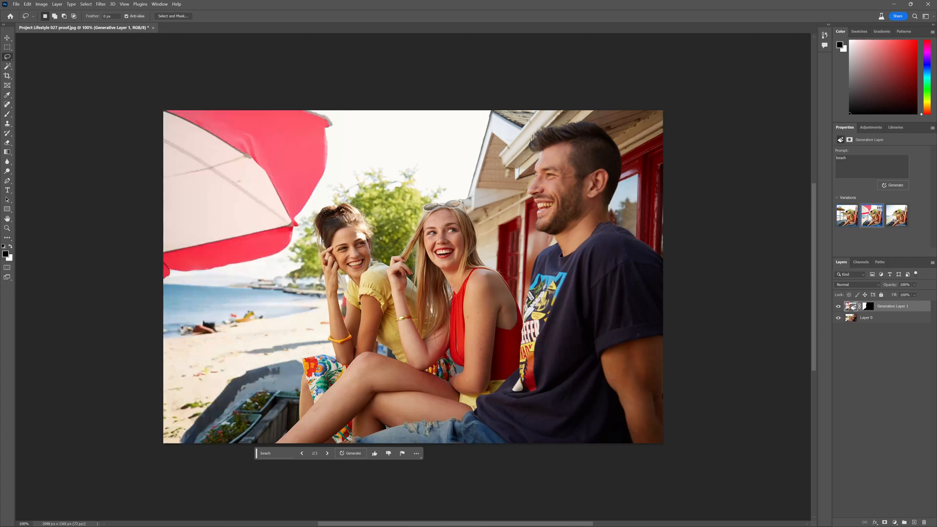
pyautogui.click(896, 216)
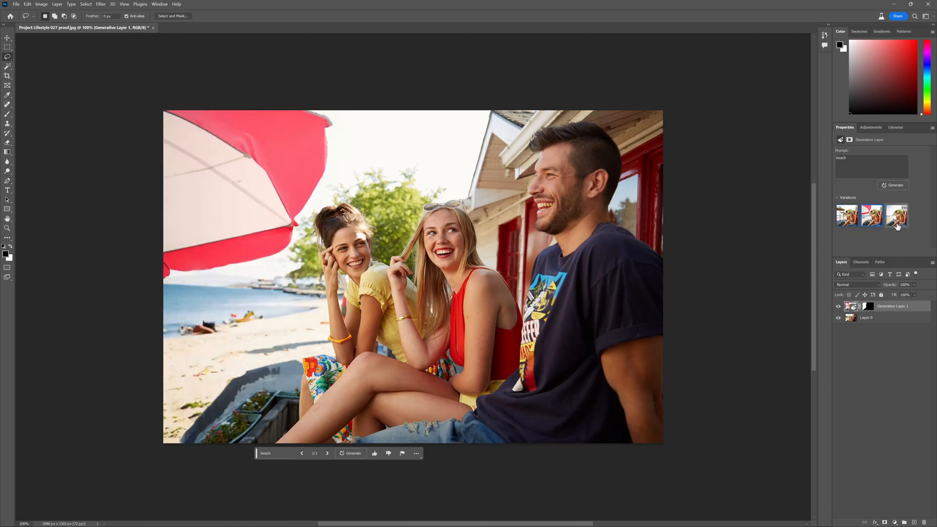
pyautogui.click(896, 216)
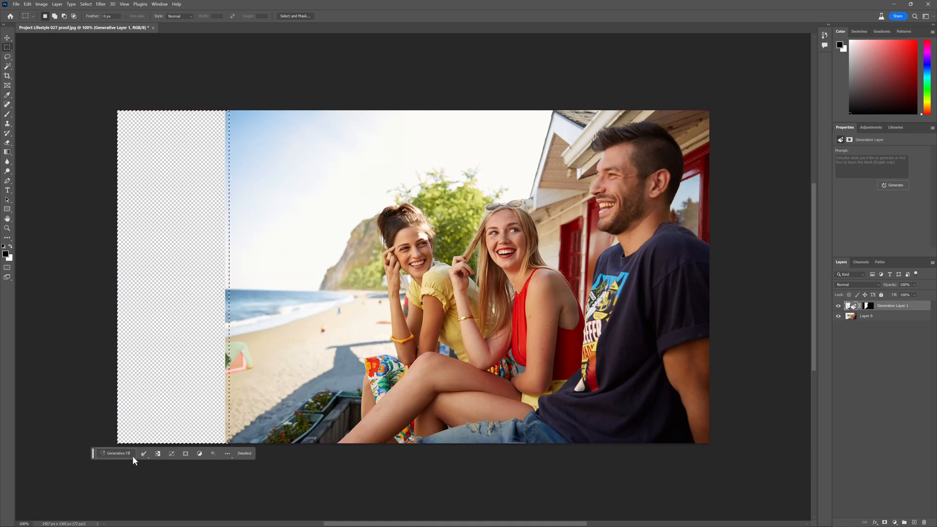
# Generate beach, sea and sky in the widened empty left strip
pyautogui.click(117, 453)
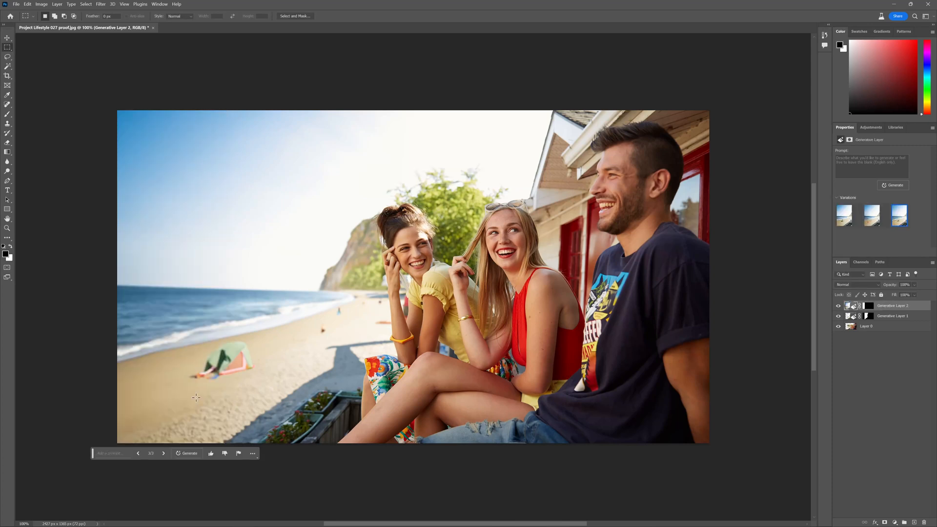
# Marquee the small sunbather figure on the sand for regeneration
pyautogui.moveTo(181, 332); pyautogui.dragTo(268, 385)
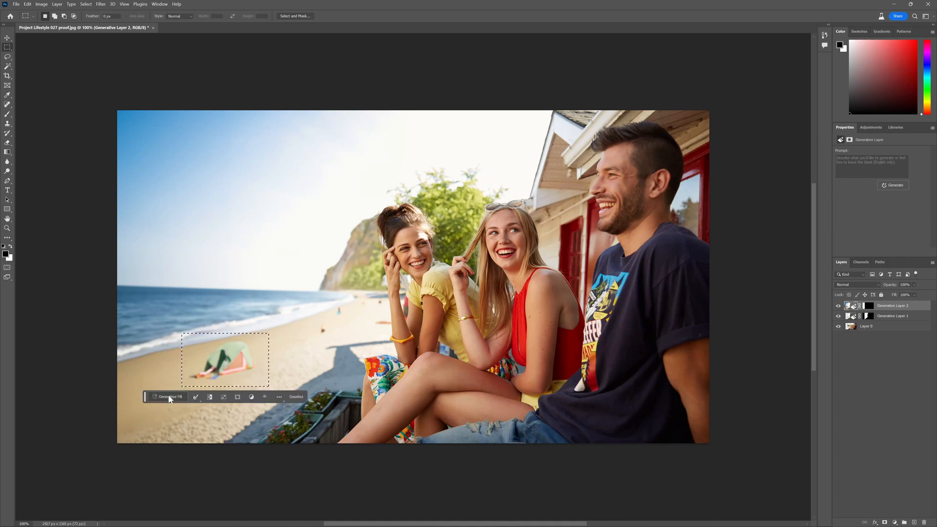
# Regenerate the sand around the small figure at lower left with a promptless Generative Fill
pyautogui.click(171, 397)
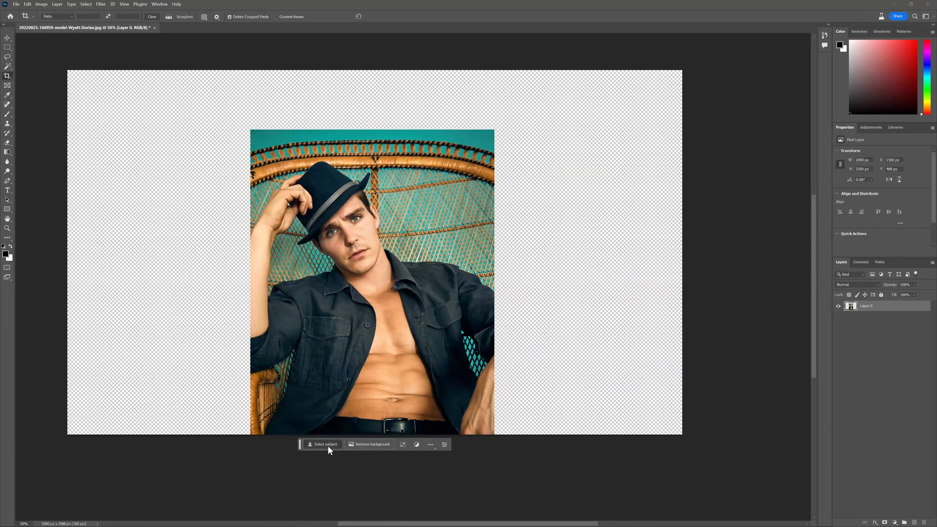
# Generate a pink sprinkled donut floaty pool scene around the hatted man, then fill the enlarged canvas
pyautogui.click(322, 444)
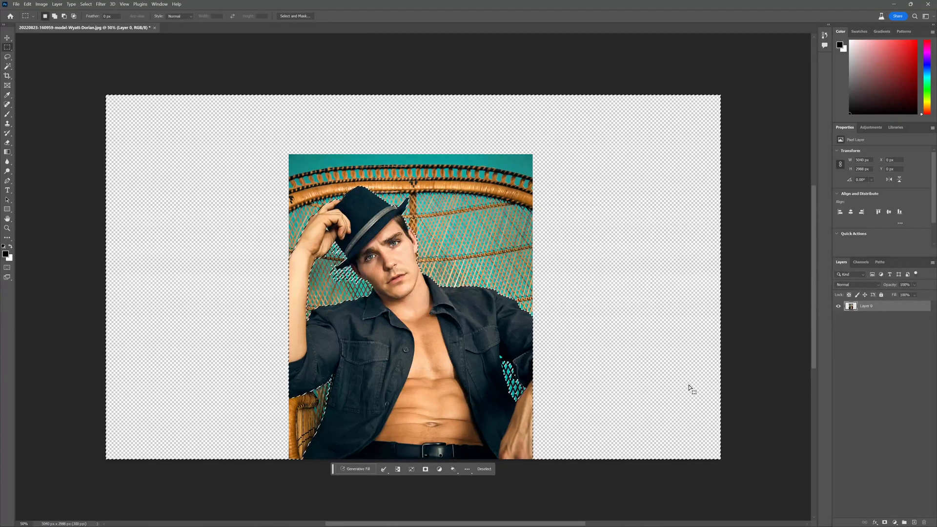
pyautogui.click(356, 468)
pyautogui.write('doughnut floaty in a p')
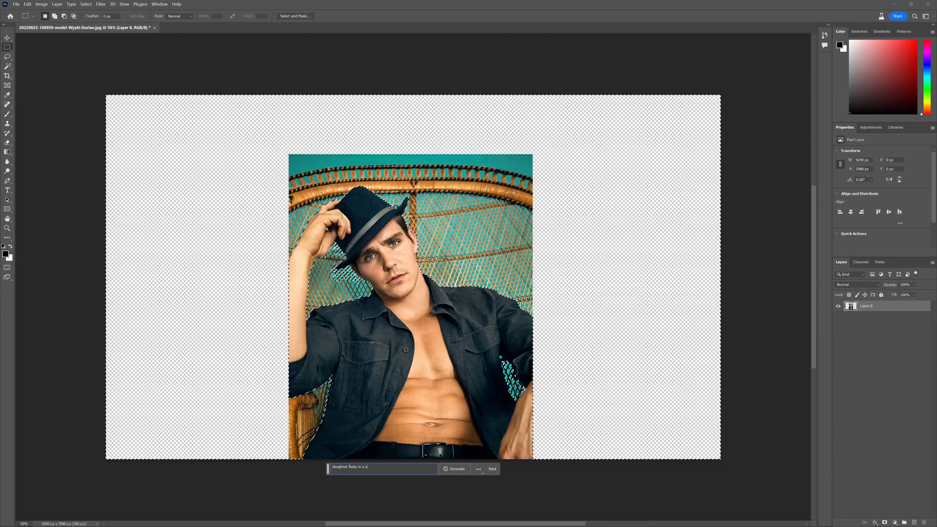
pyautogui.click(456, 469)
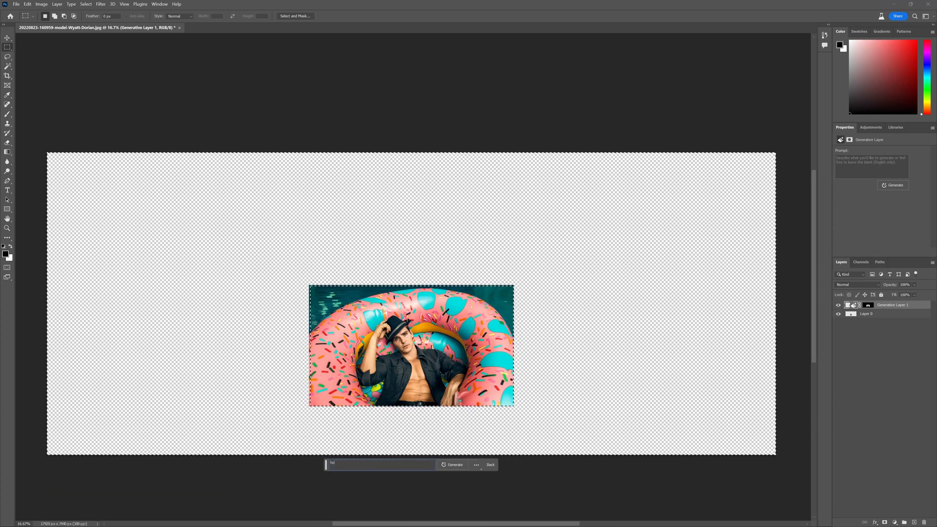
pyautogui.click(453, 464)
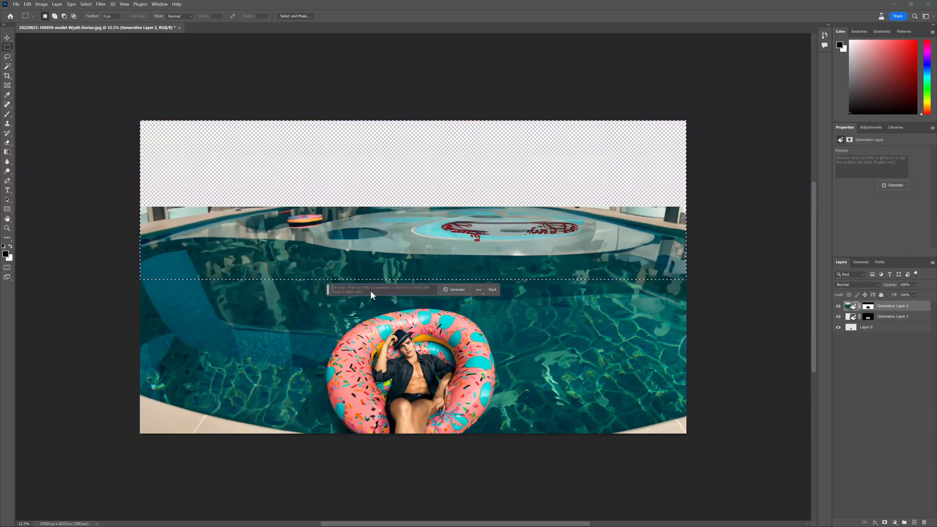
# Generate the top backdrop, regenerate it as 'luxury french hotel', and view another variation
pyautogui.write('grand budap')
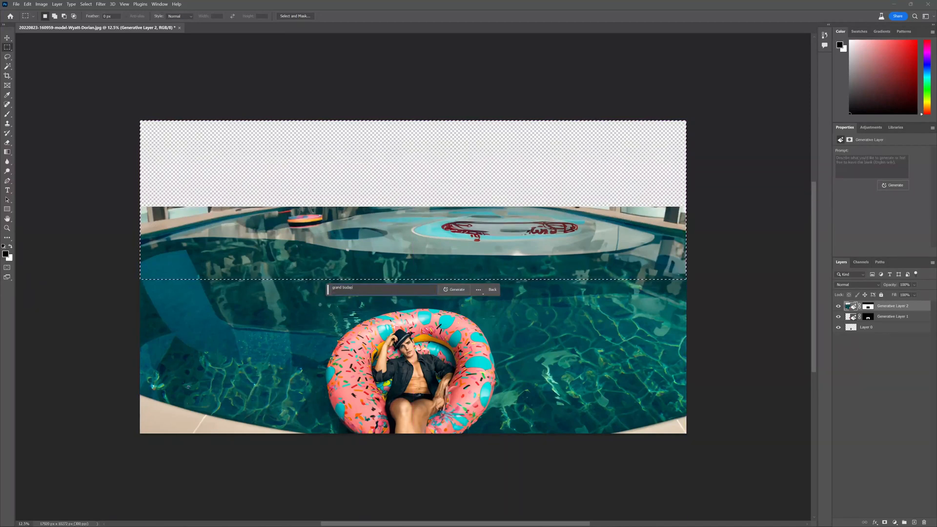
pyautogui.click(454, 289)
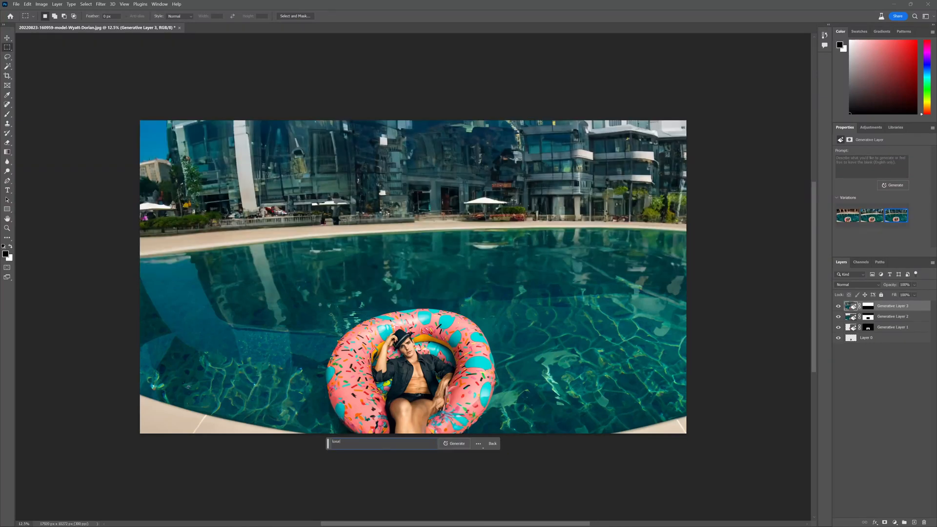
pyautogui.write('luxury french hotel')
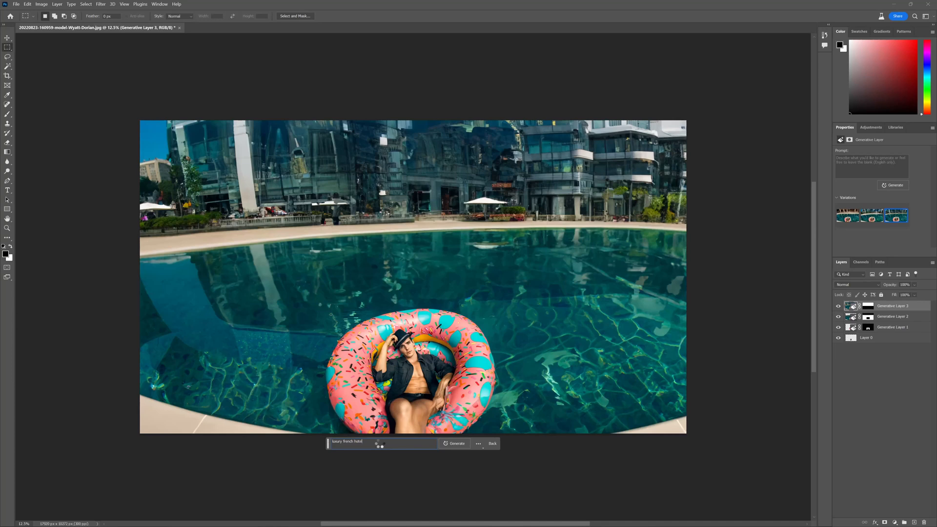
pyautogui.click(457, 443)
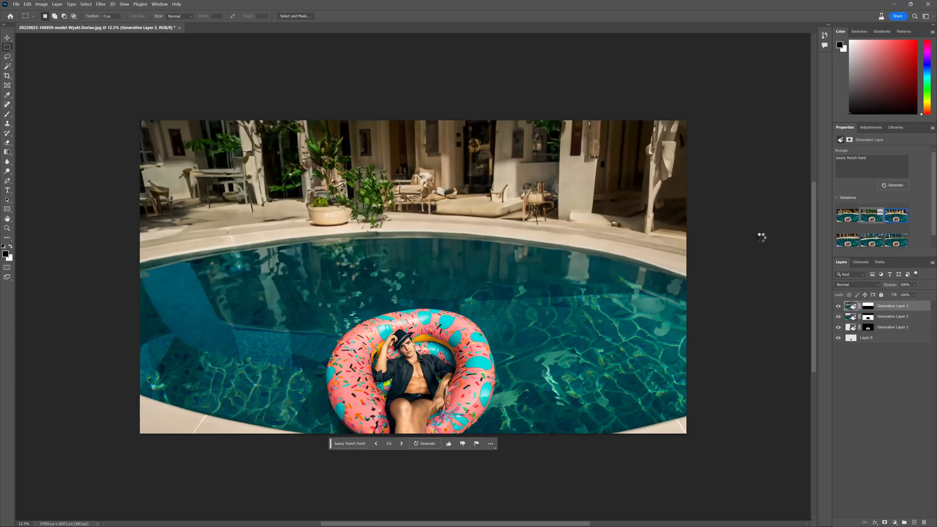
pyautogui.click(376, 443)
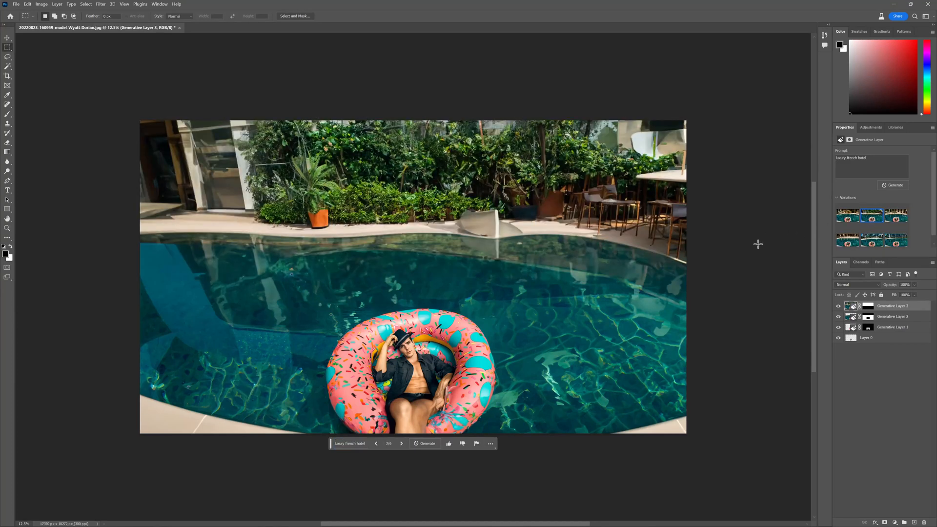